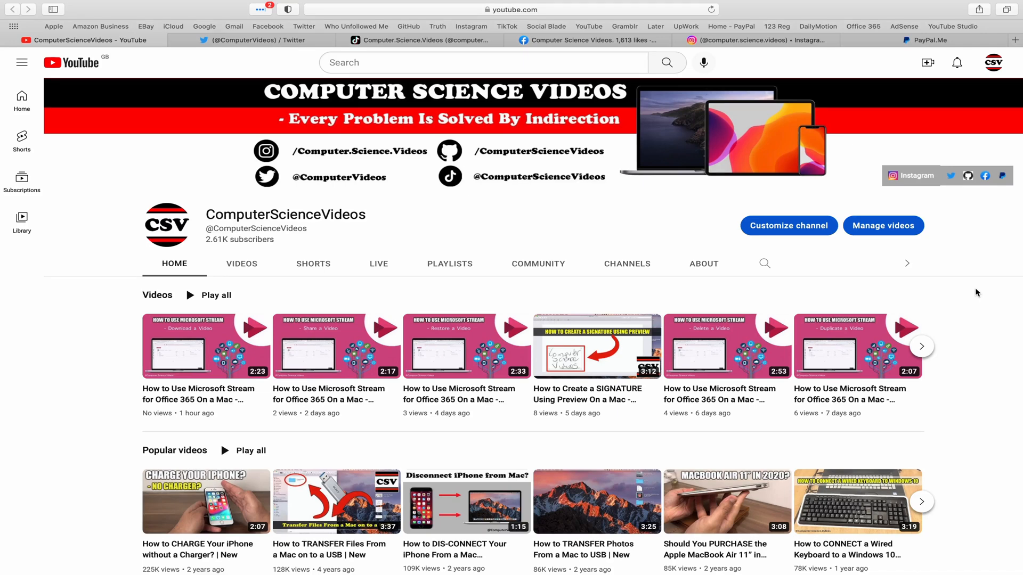
Step: Browse the Twitter, TikTok and Facebook profile tabs in Safari, then hide Safari
left_click(247, 40)
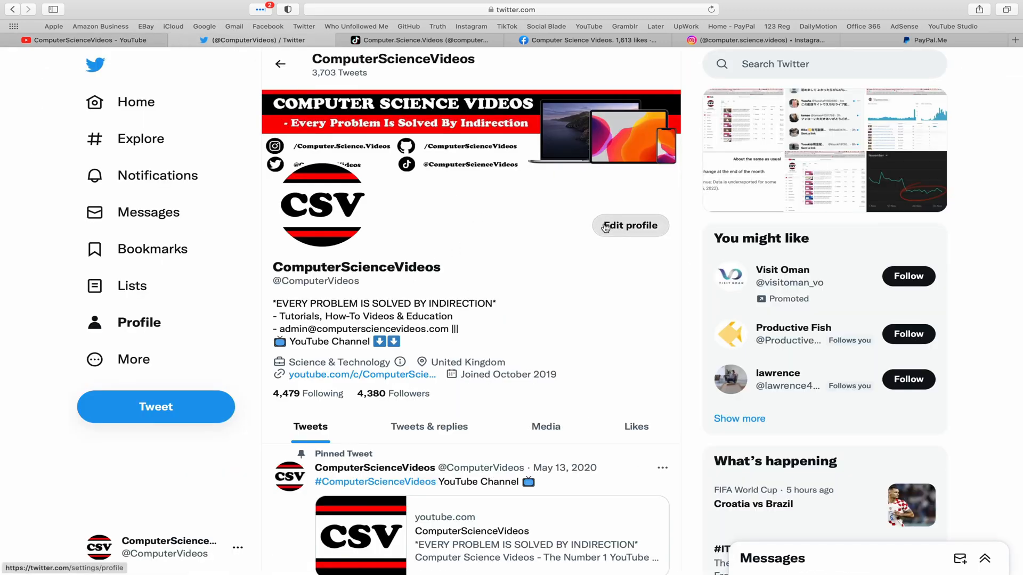
mouse_move(449, 50)
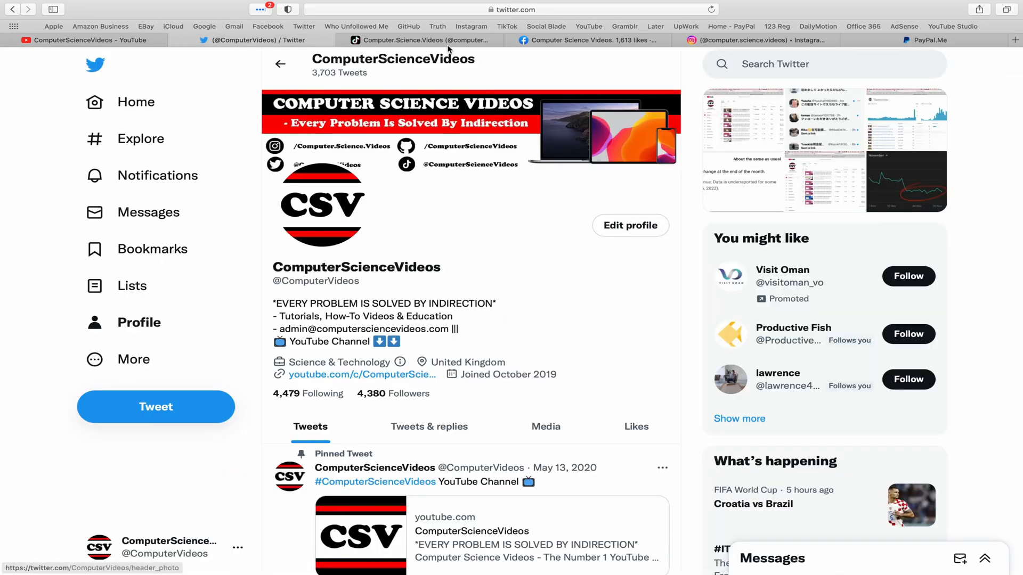
left_click(422, 40)
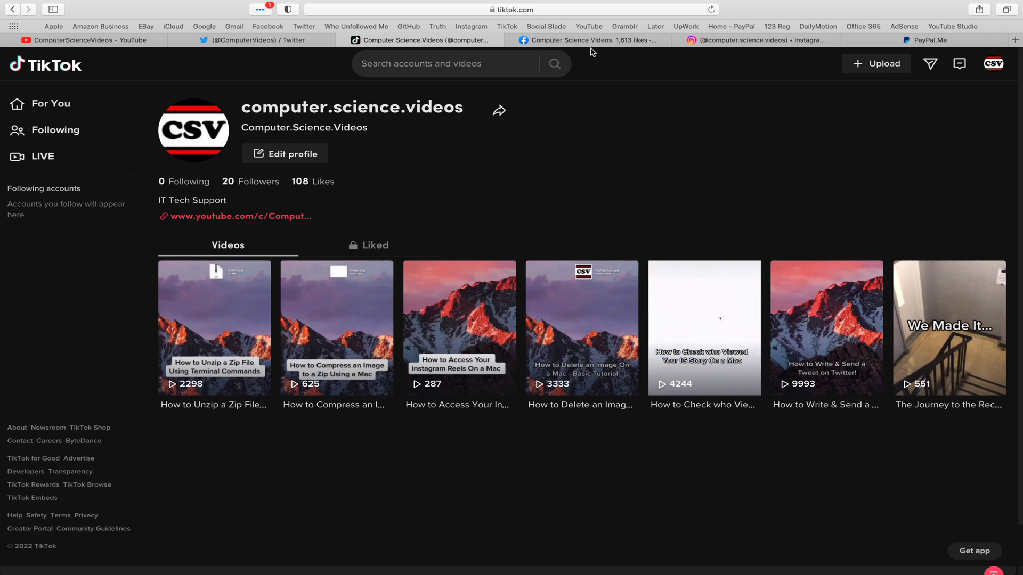
left_click(586, 40)
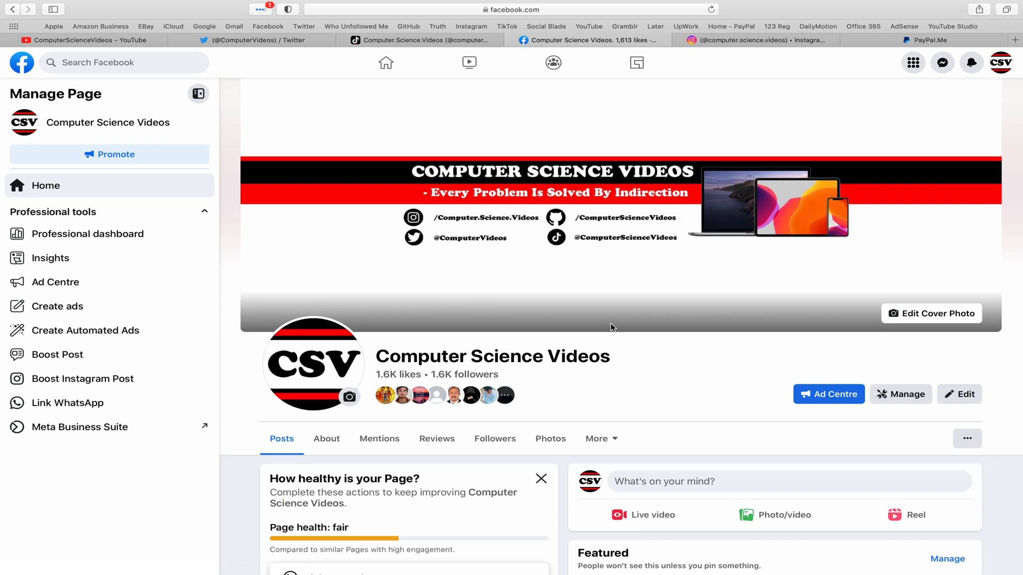
left_click(738, 40)
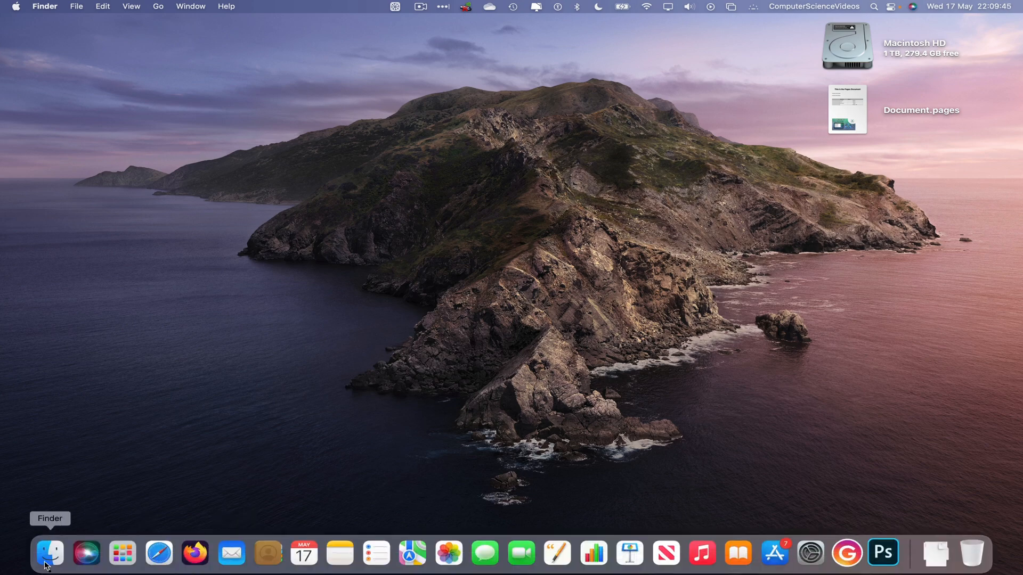
Step: Open a Finder window on Documents and choose View > Hide Tab Bar
left_click(49, 553)
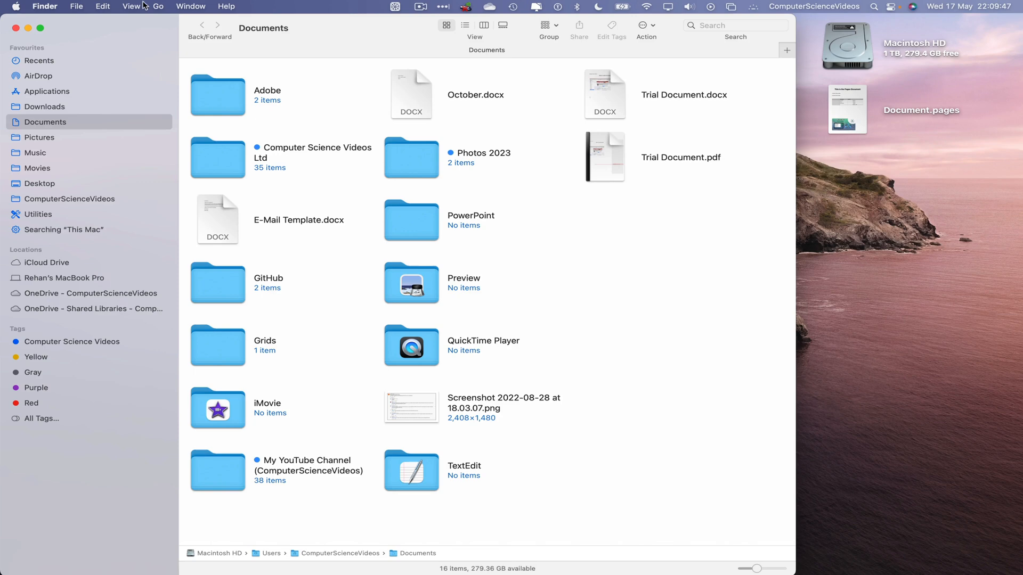
left_click(132, 6)
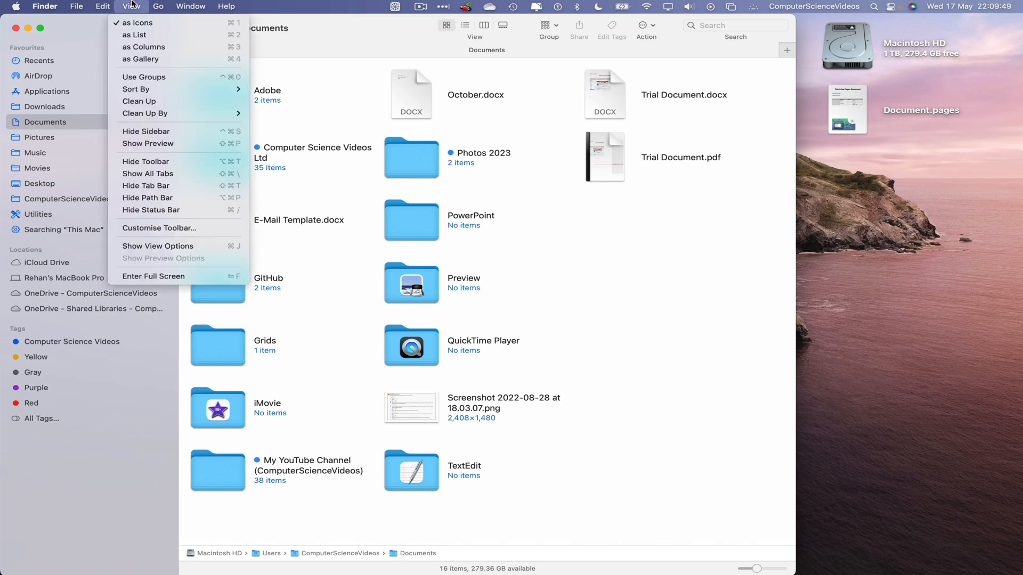
mouse_move(146, 131)
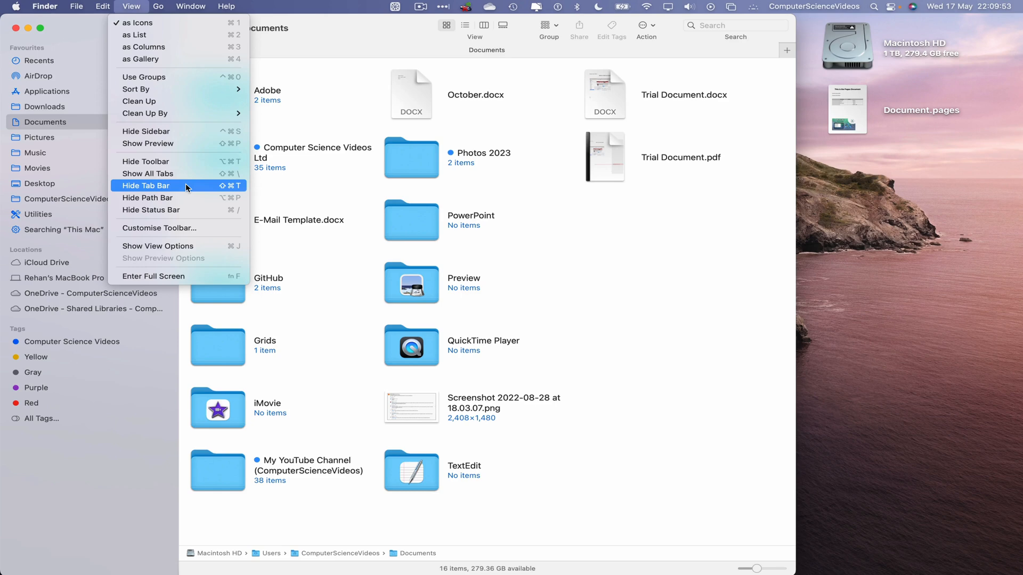
left_click(147, 186)
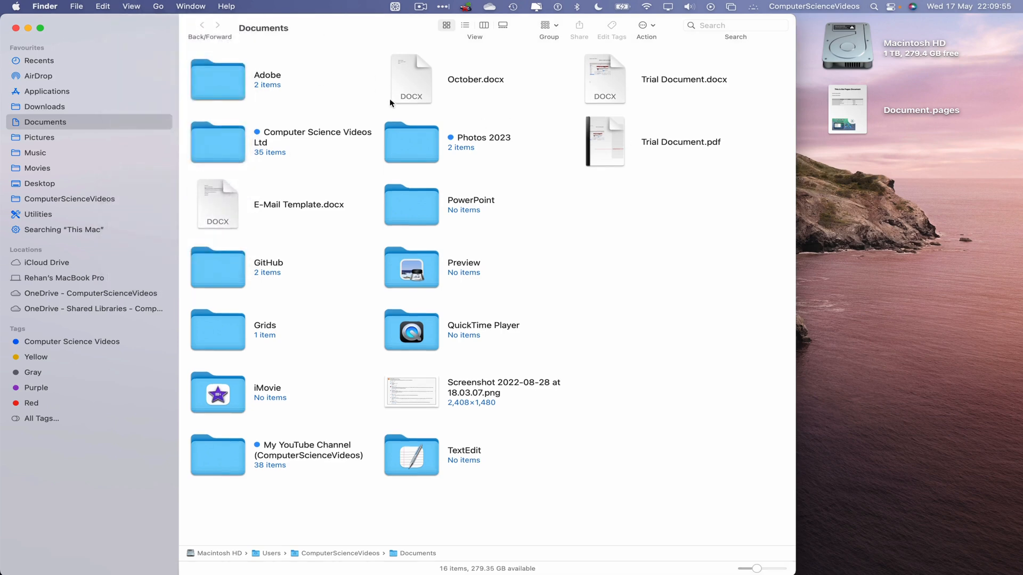
Step: Choose View > Show Tab Bar and add a second Documents tab
left_click(131, 6)
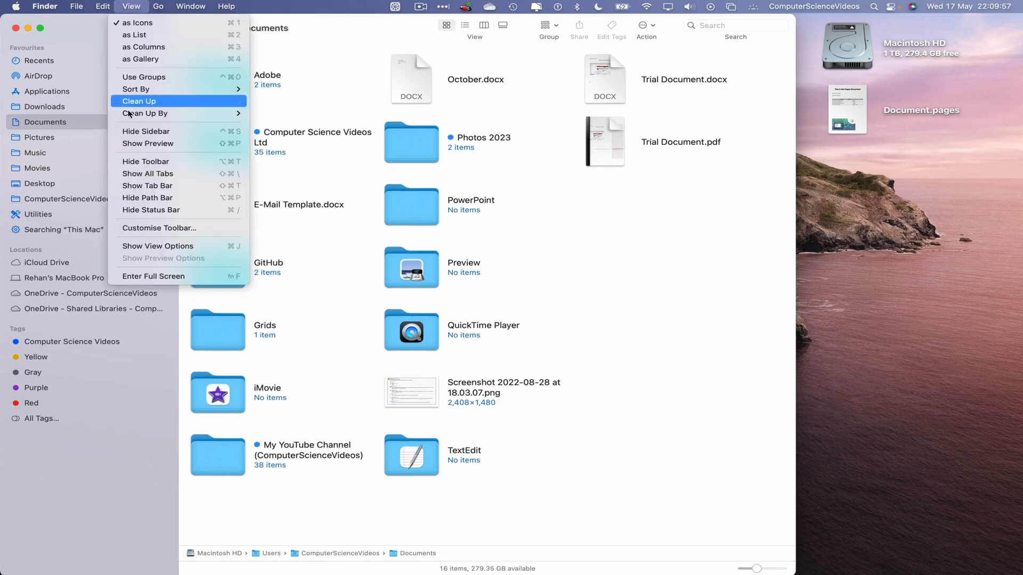
left_click(139, 100)
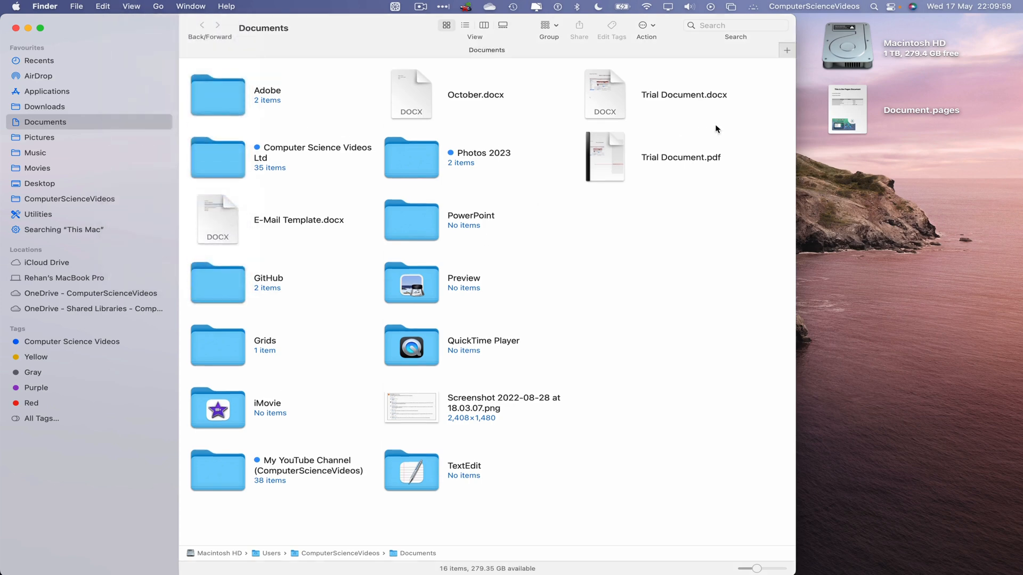
left_click(786, 50)
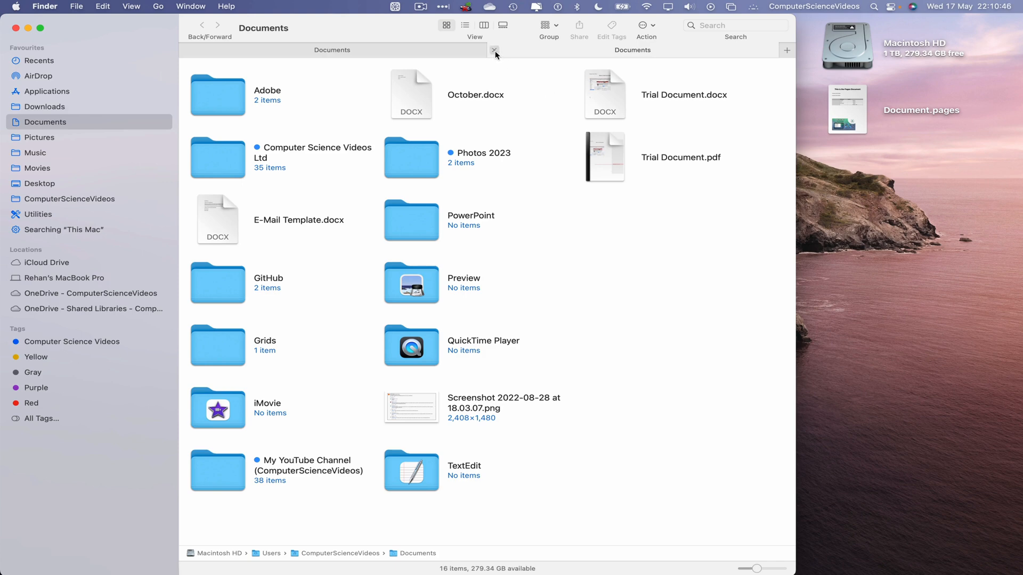
Step: Close the second Documents tab, then close the Documents window
left_click(496, 50)
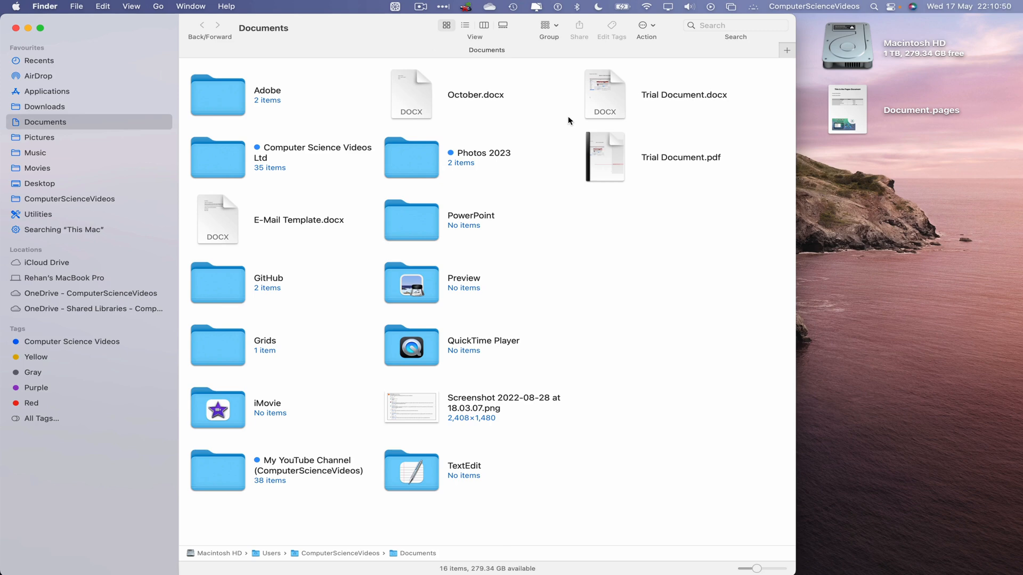
scroll("up", 3)
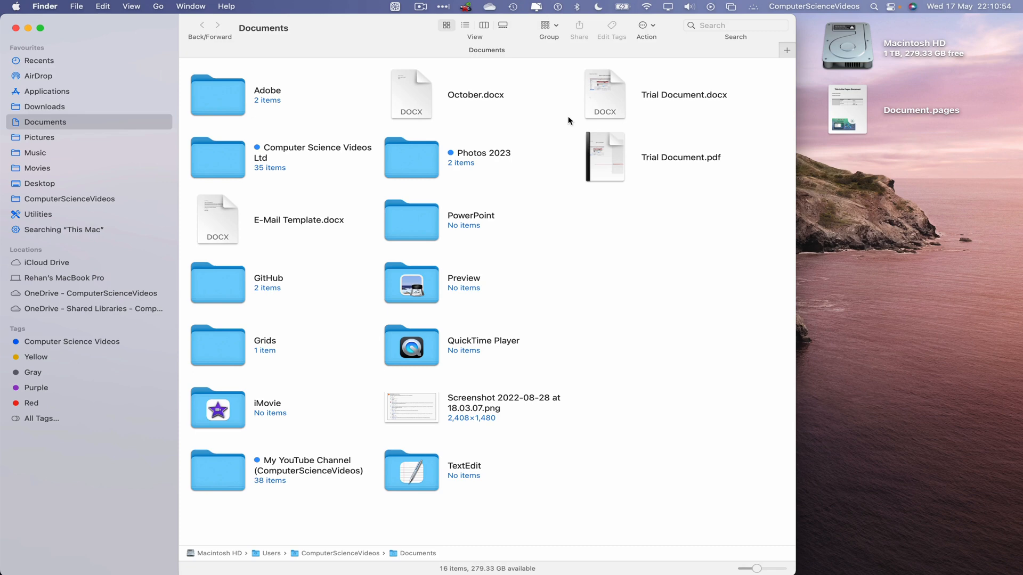
mouse_move(405, 77)
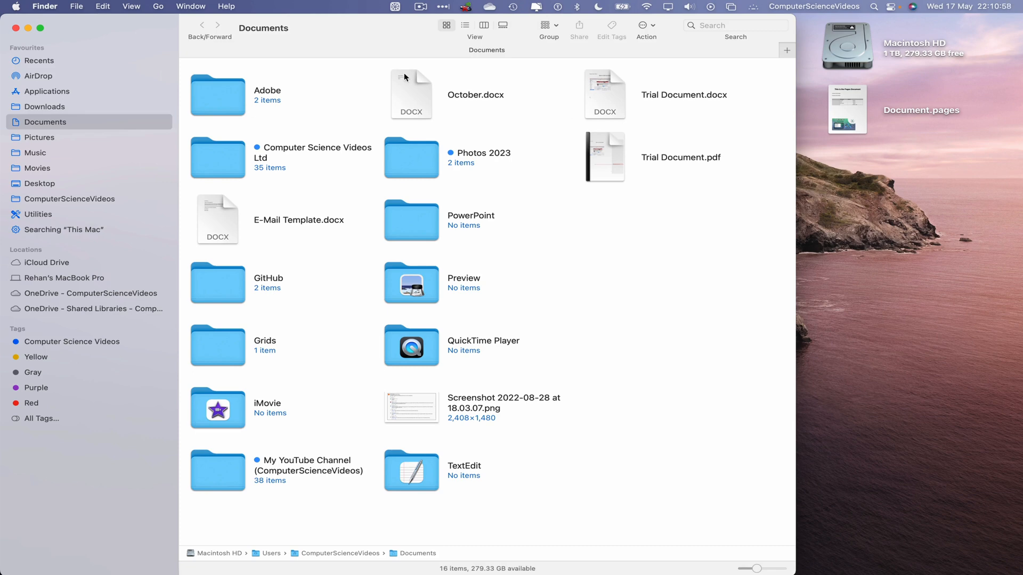
left_click(15, 28)
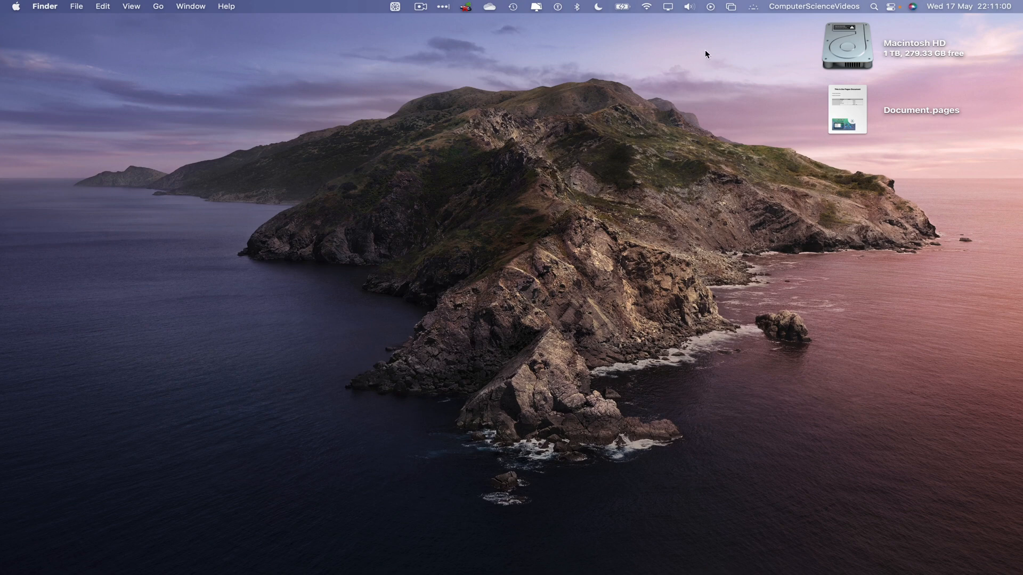